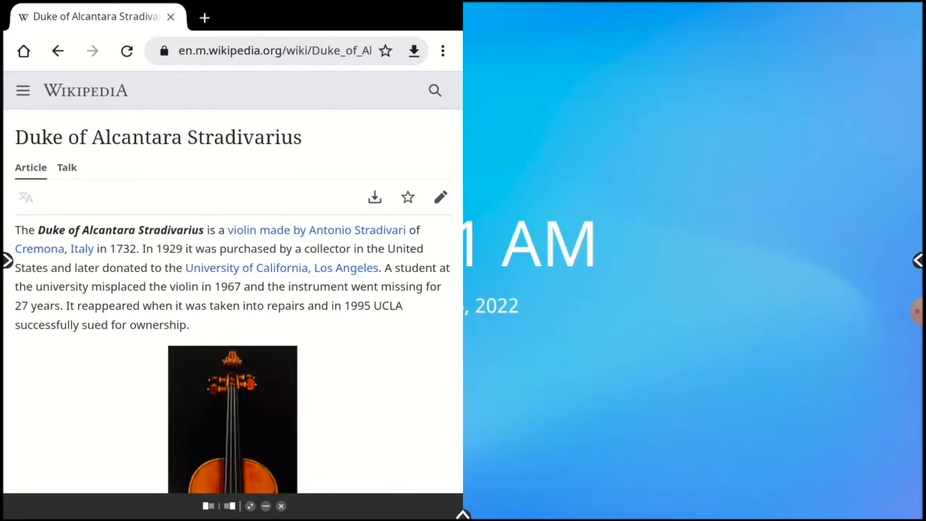
Minimise the snapped Chrome Wikipedia window to reveal the clock desktop.
left_click(229, 506)
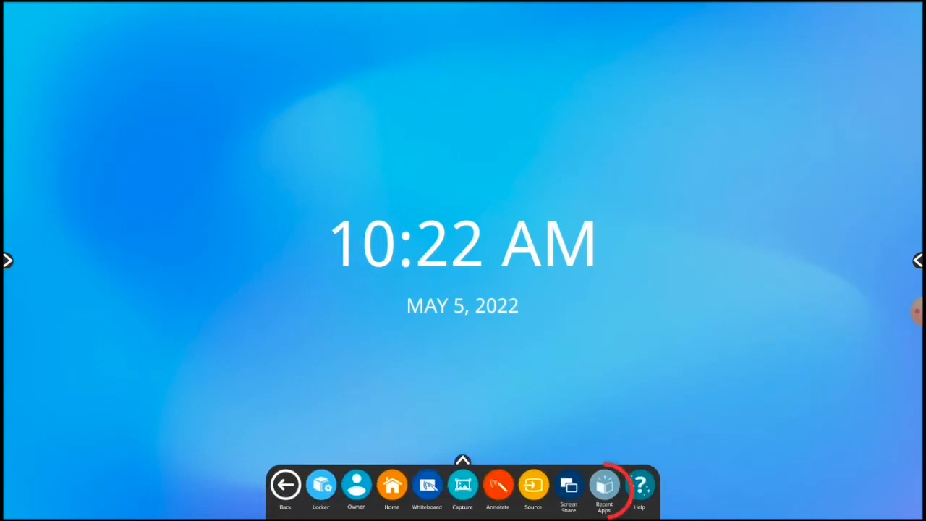
Restore the Chrome Wikipedia window from Recent Apps into the left half.
left_click(604, 485)
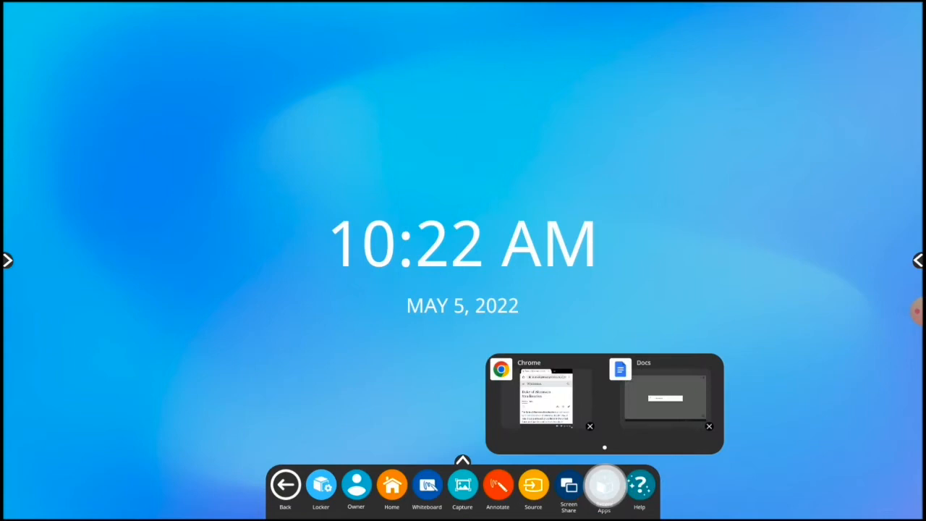
left_click(604, 486)
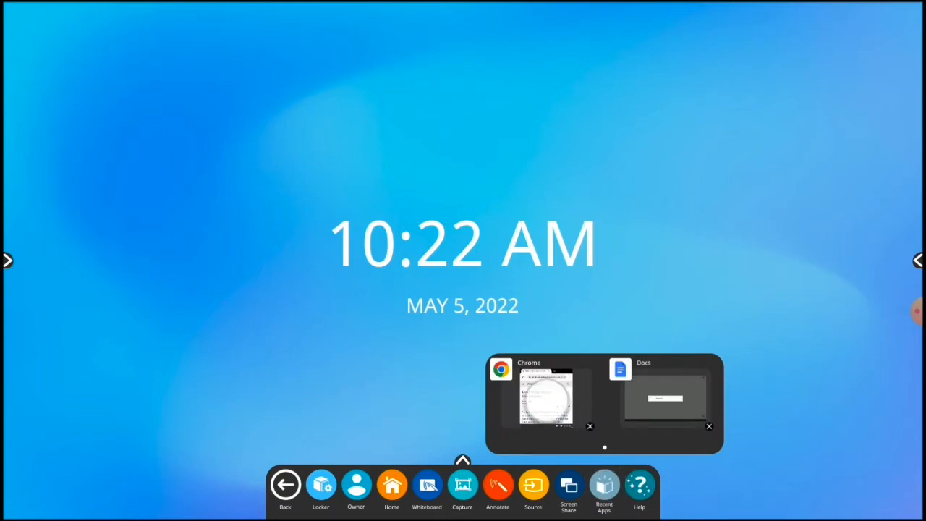
left_click(546, 394)
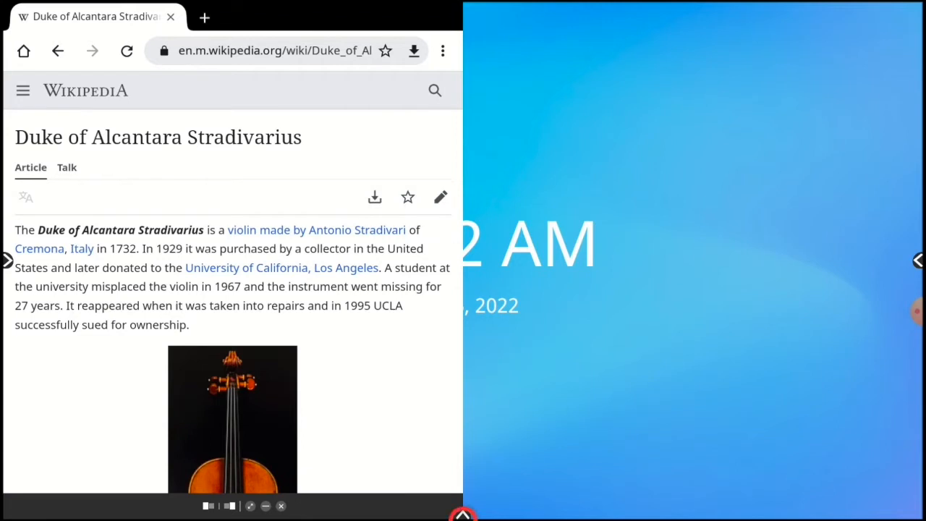
Launch Whiteboard from the Locker apps grid into the right half.
left_click(463, 461)
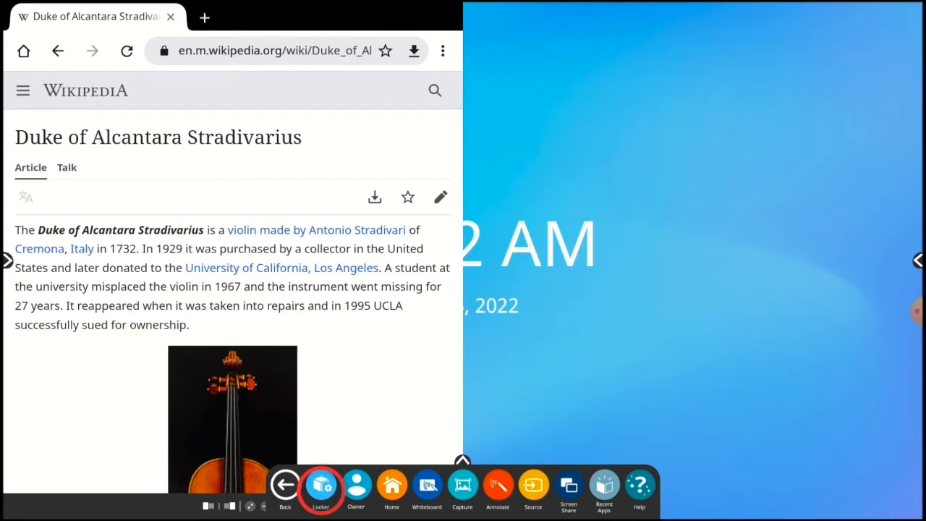
left_click(321, 485)
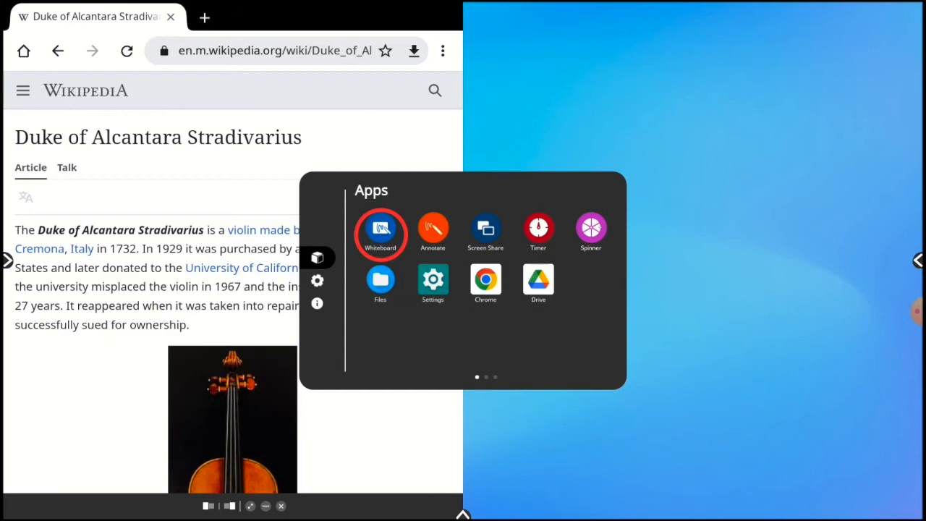
left_click(381, 230)
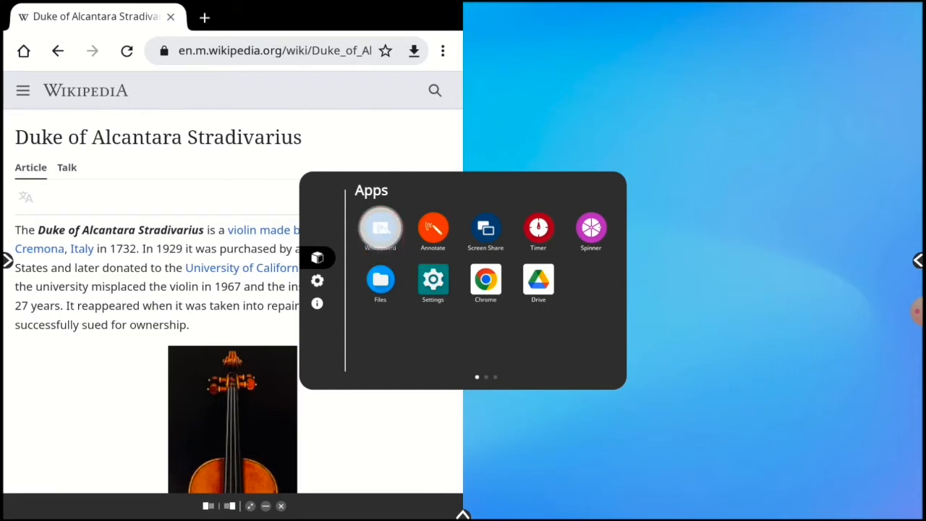
left_click(380, 230)
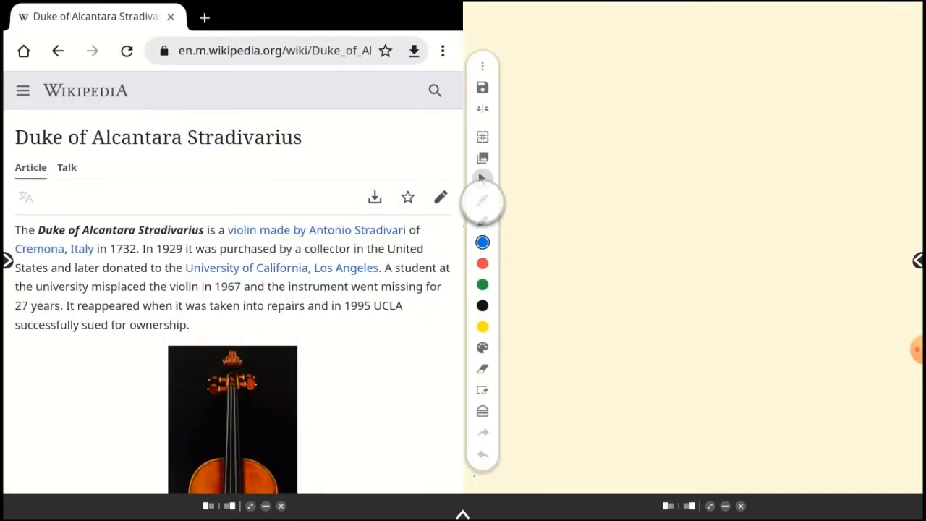
Draw two freehand blue strokes across the upper part of the Whiteboard canvas.
left_click_drag(553, 134, 795, 137)
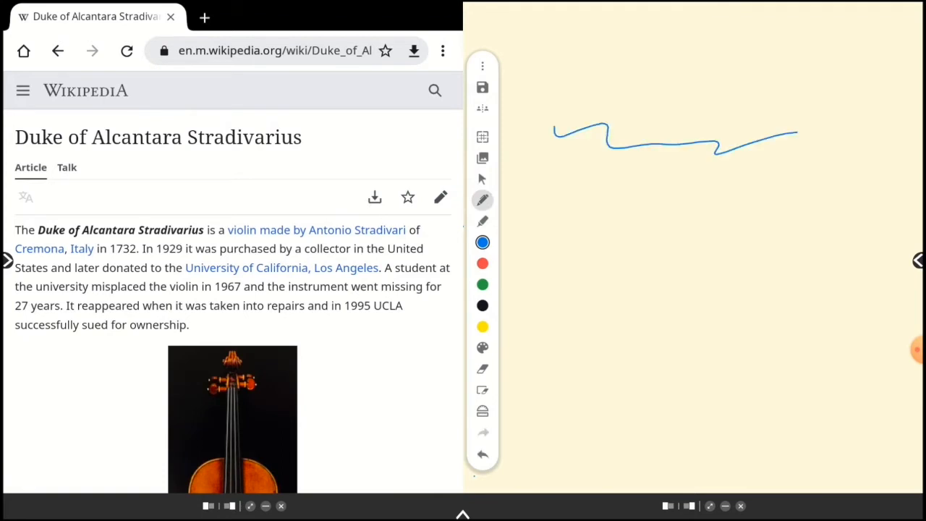
left_click_drag(592, 196, 796, 221)
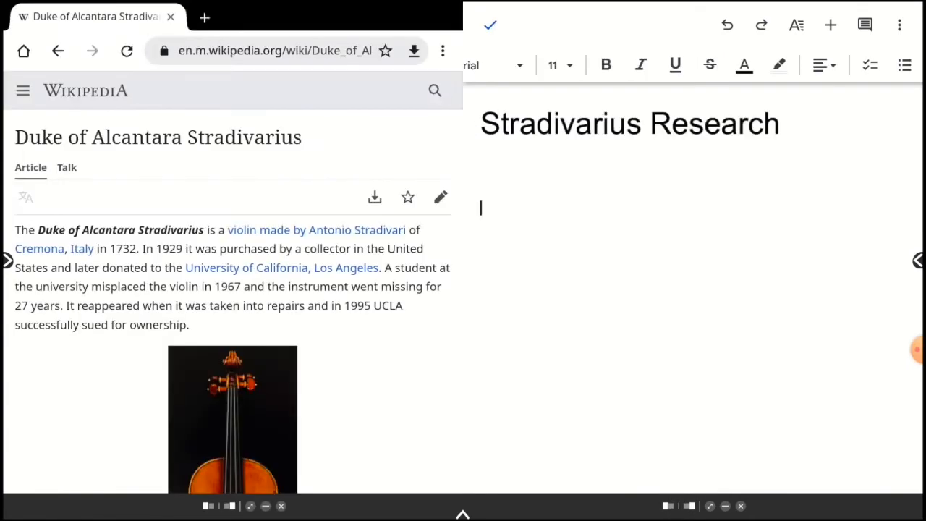
Type 'Notes' on a new line beneath the Stradivarius Research heading.
type("Note")
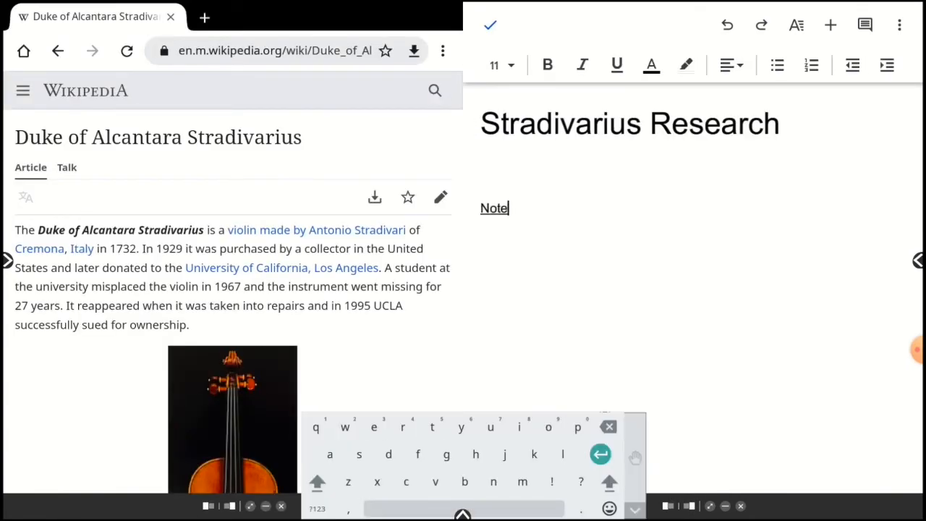
type("s")
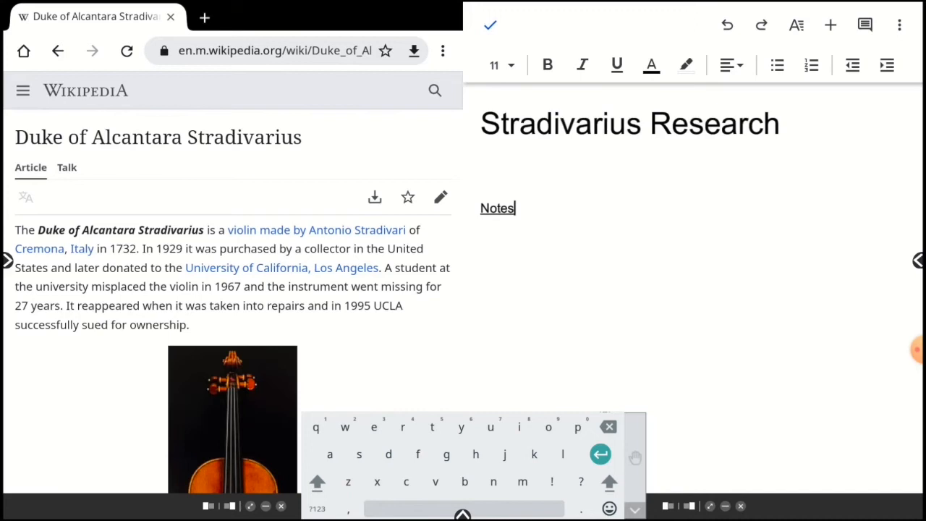